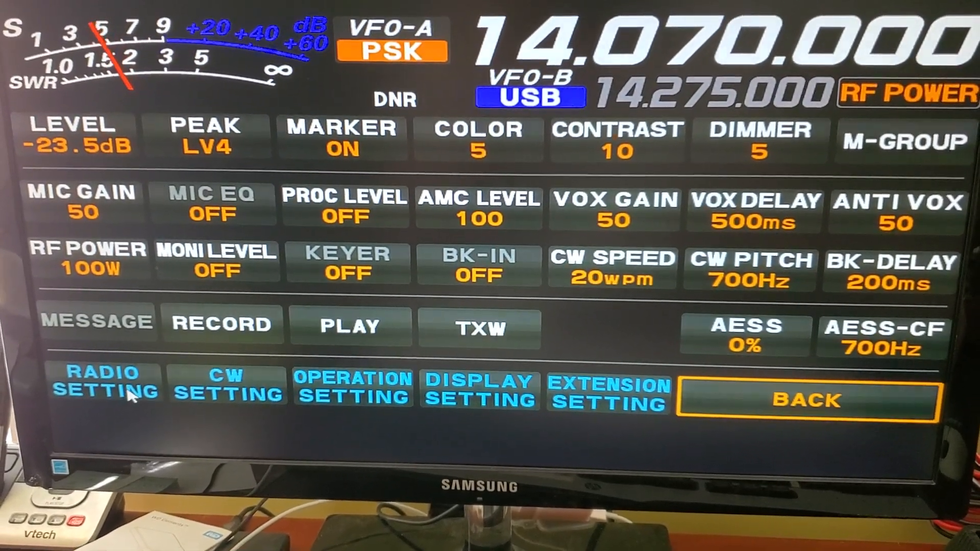
Bring up the FT-710 RADIO SETTING menu to reach the PSK/DATA mode settings with RPTT SELECT DTR
click(105, 386)
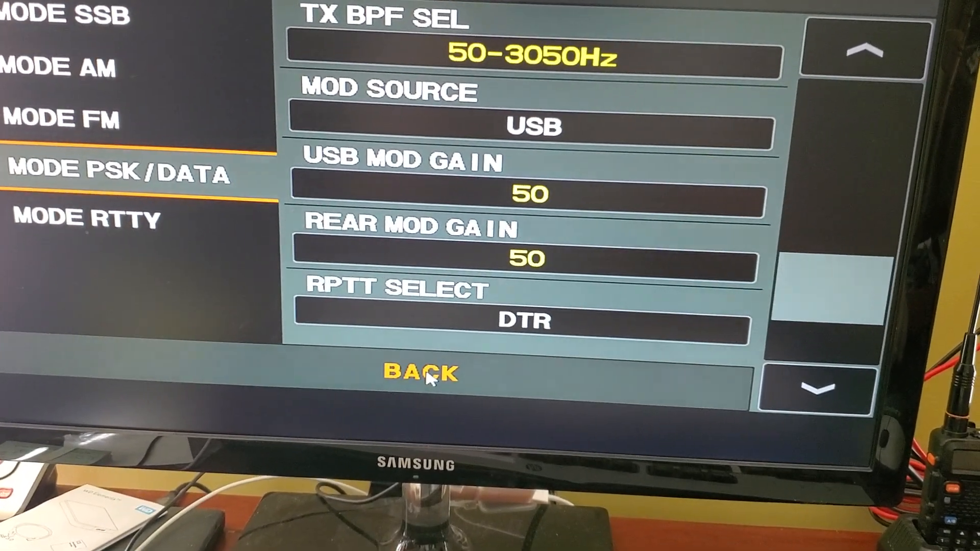
click(423, 374)
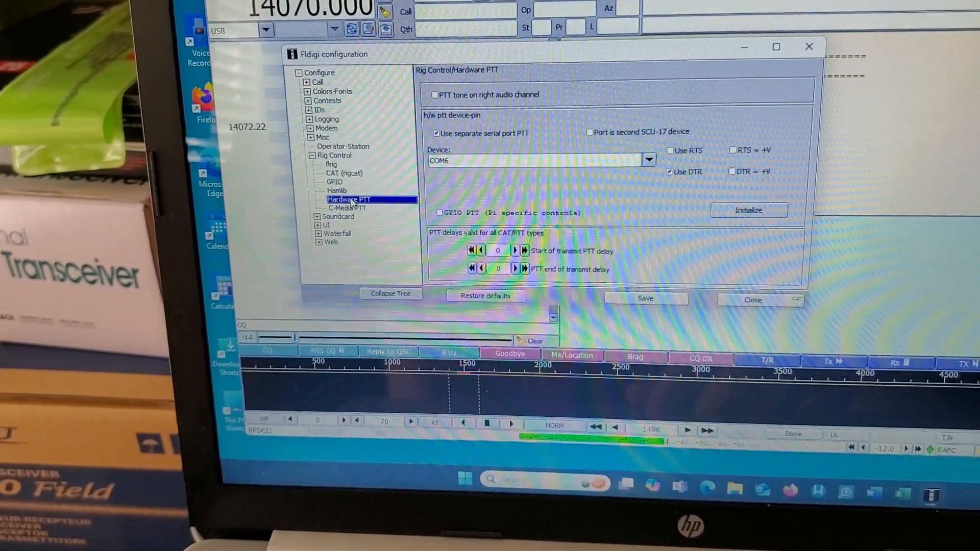
View the Hamlib rig settings: Yaesu FT-710 on COM6 at 115200 baud with DTR +12
click(336, 192)
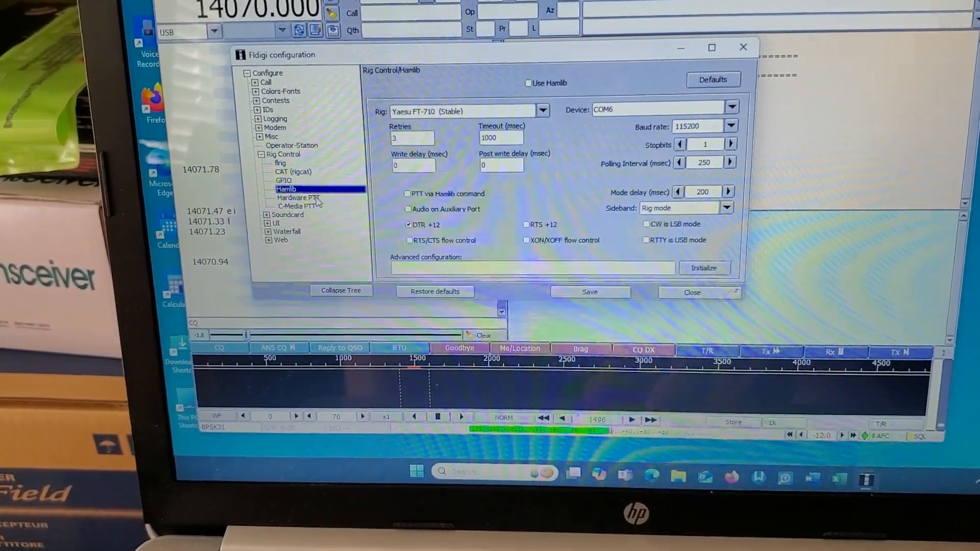
Return to the Hardware PTT page showing separate serial port PTT on COM6 with DTR
click(298, 197)
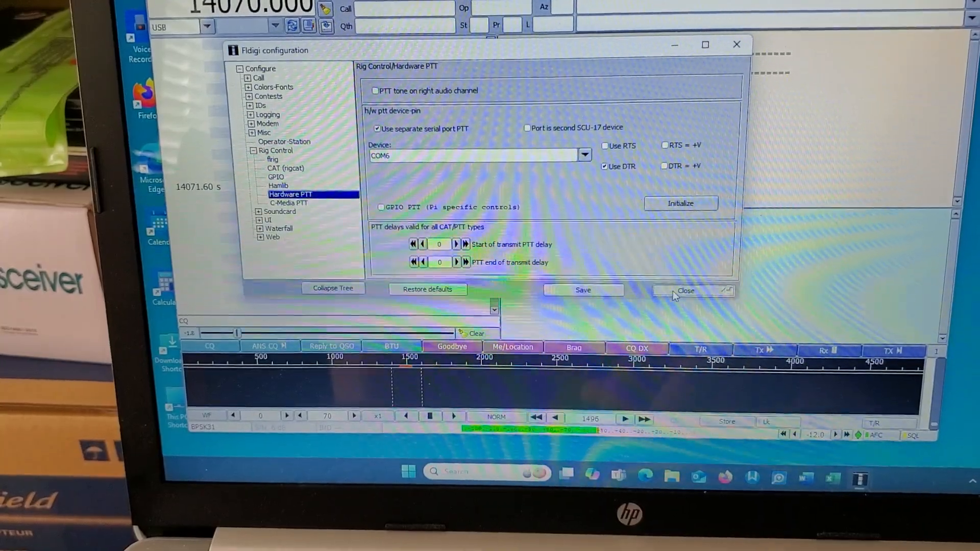
Close the configuration dialog, leaving the main fldigi window at 14070.000 USB
click(685, 290)
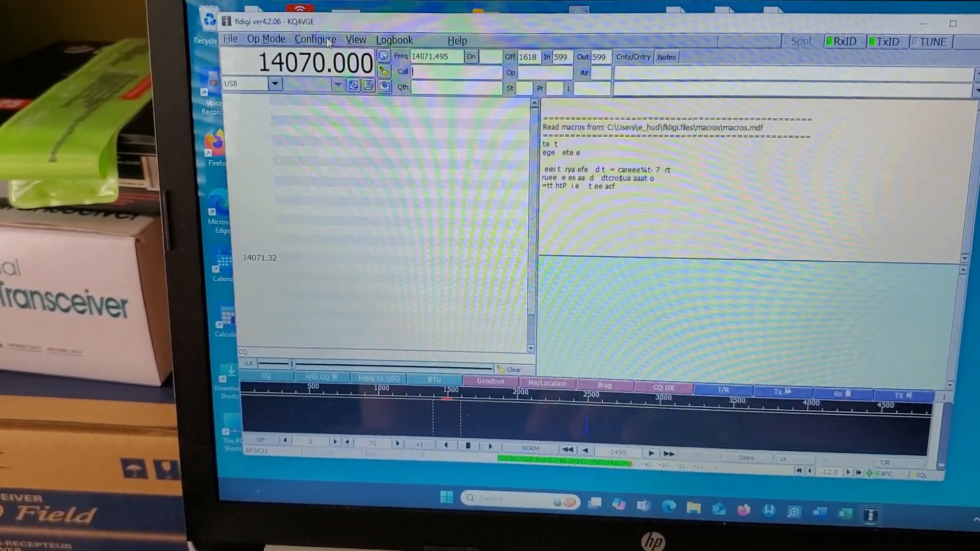
click(312, 34)
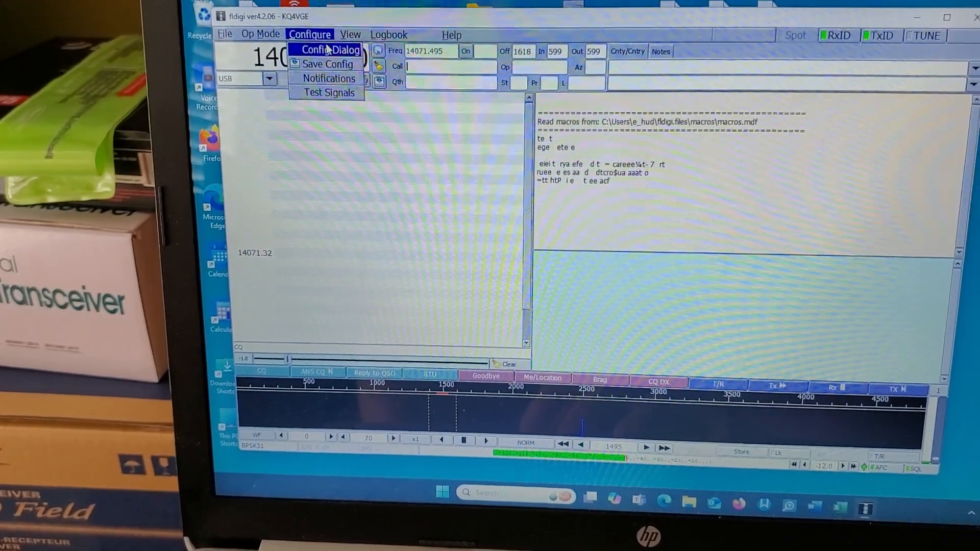
click(330, 50)
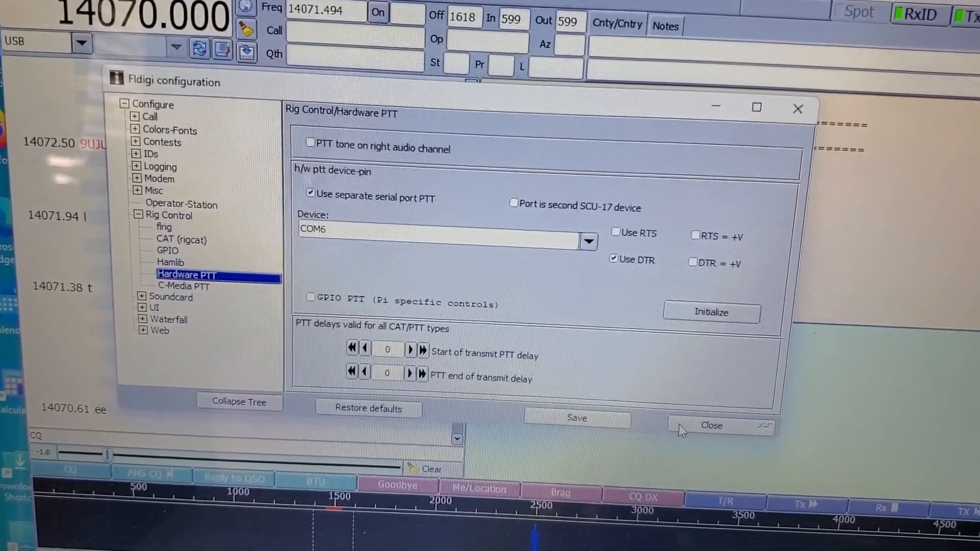
click(711, 425)
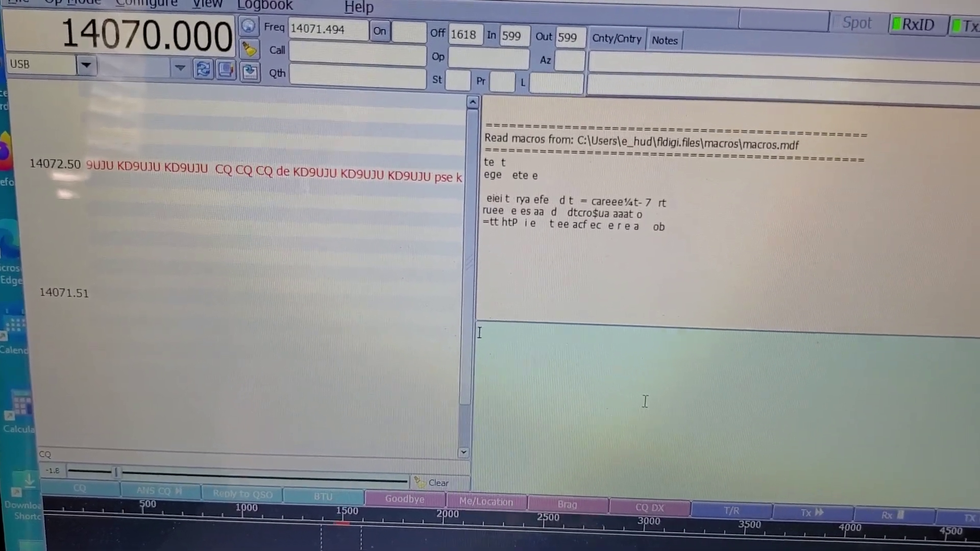
Enter the message 'test kq4vge' in the transmit pane
text(test)
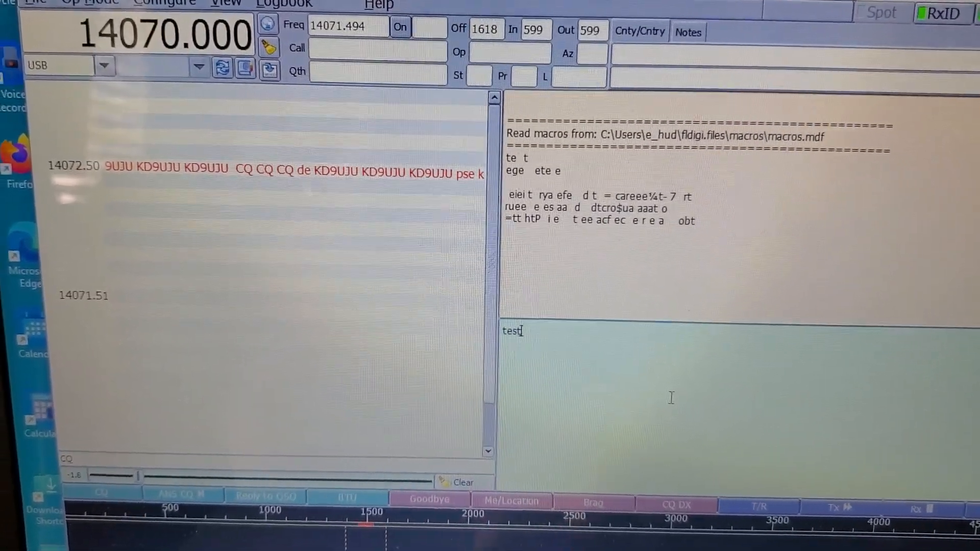
text(kd)
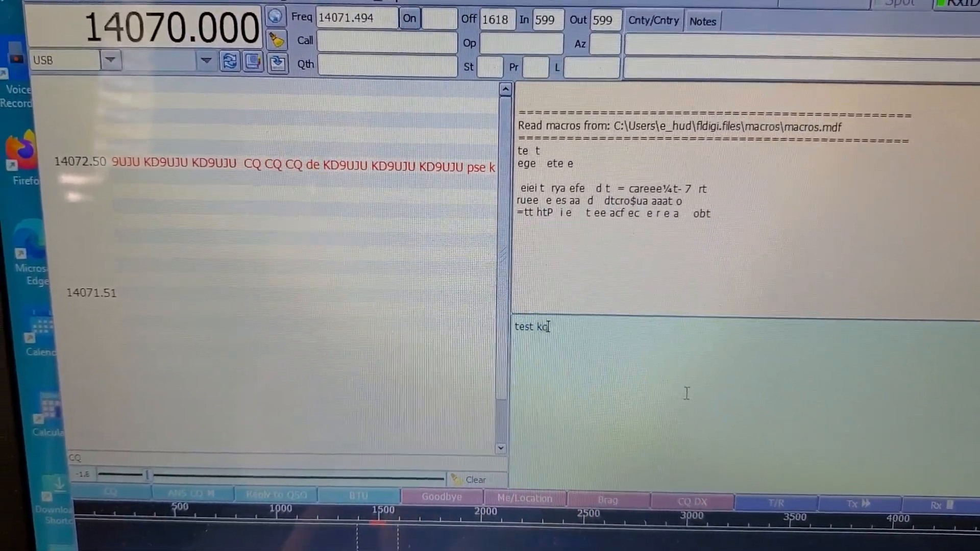
text(q4vg)
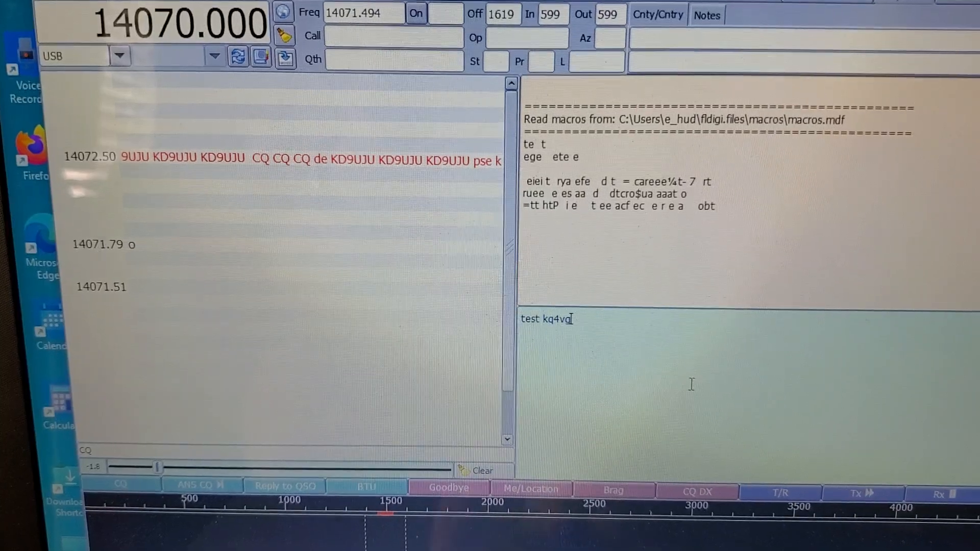
text(e)
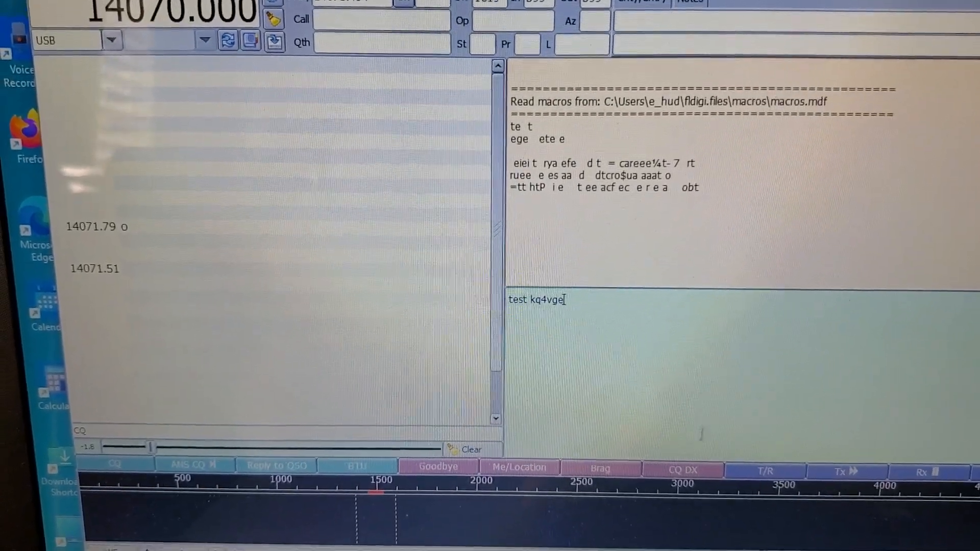